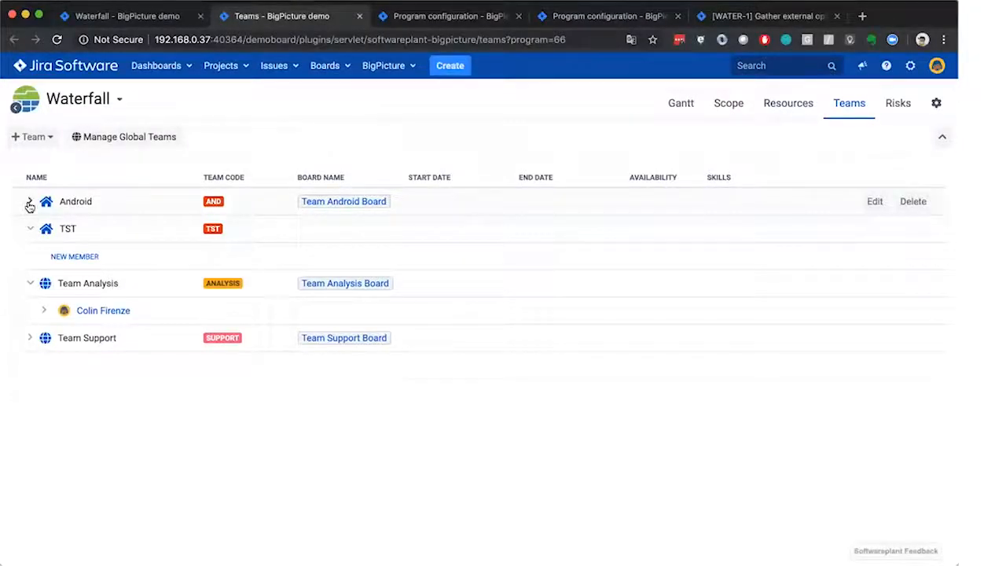
pyautogui.click(30, 201)
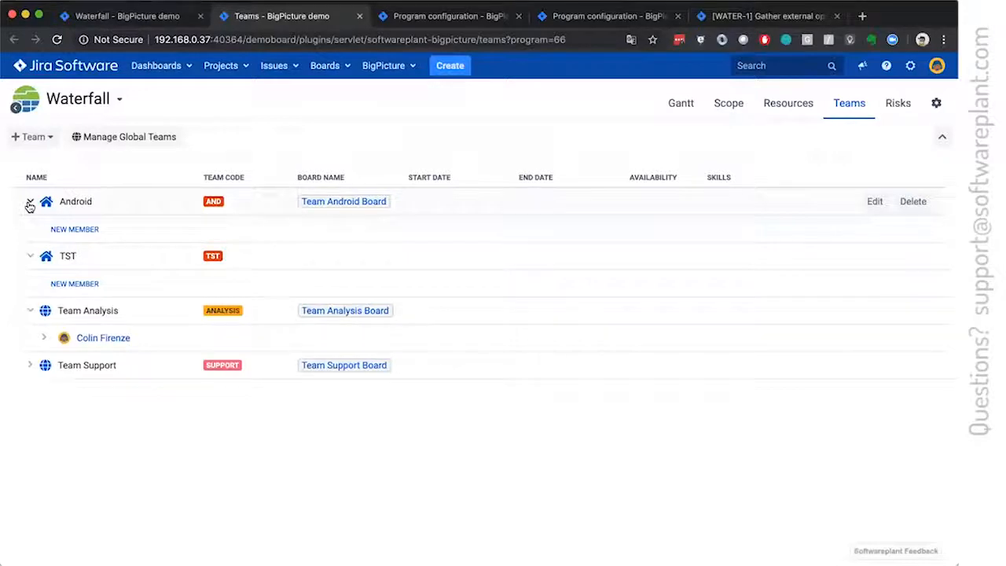
pyautogui.click(32, 136)
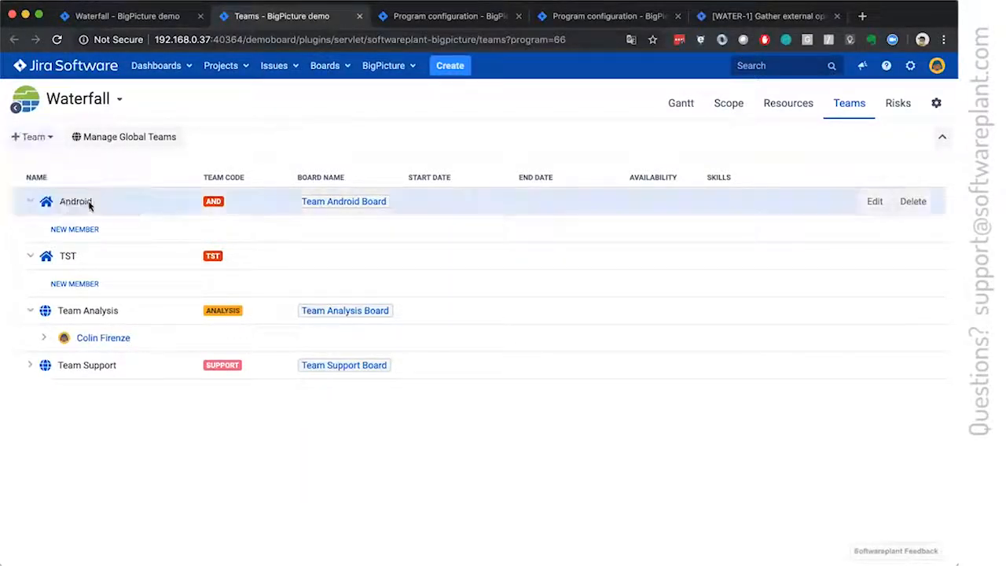
pyautogui.click(75, 229)
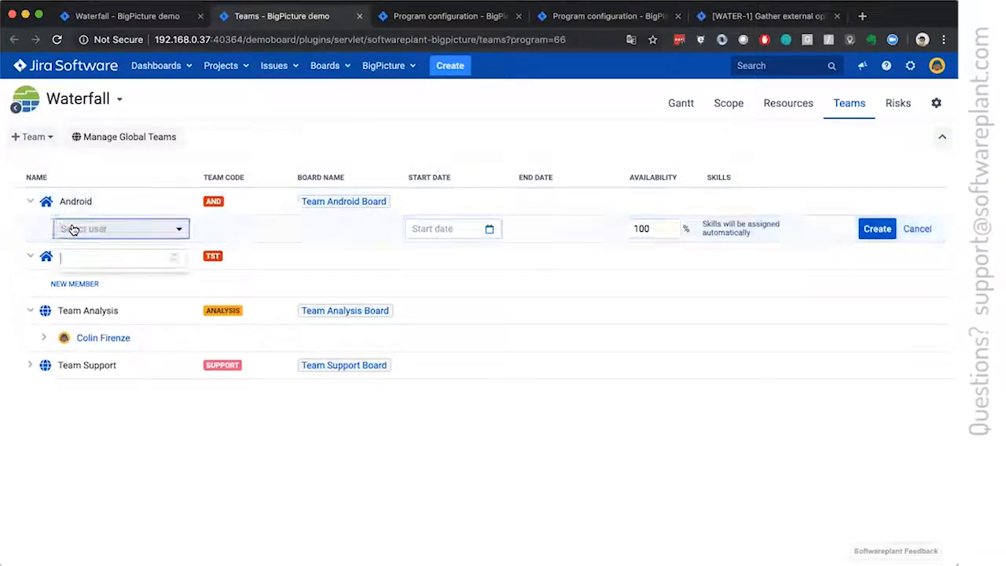
pyautogui.write('al')
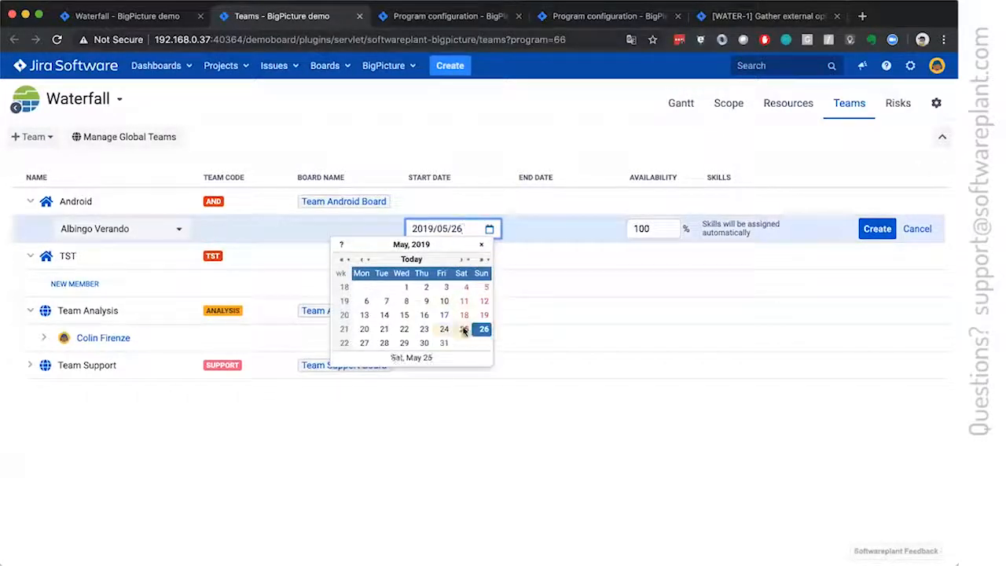
pyautogui.click(461, 329)
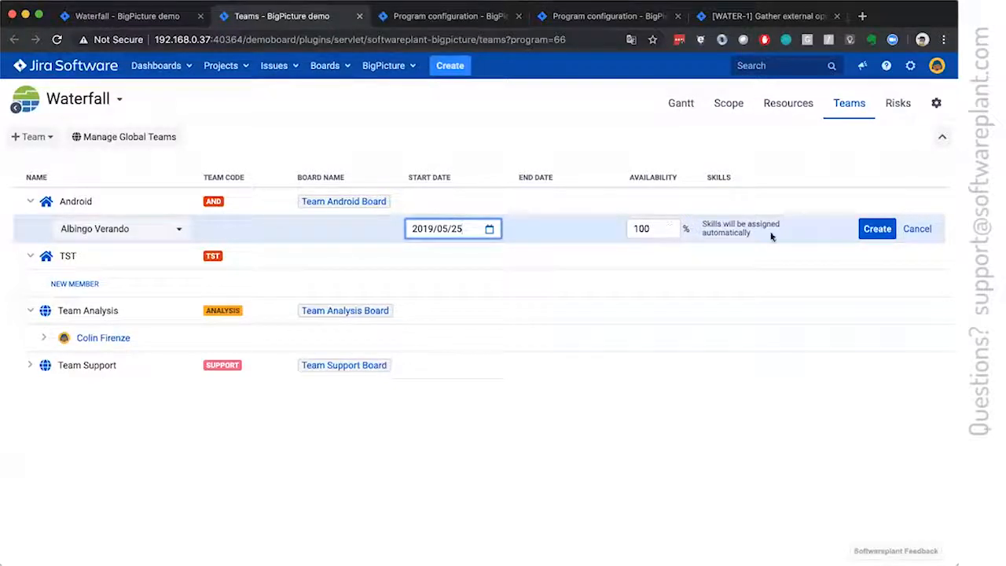
pyautogui.click(877, 229)
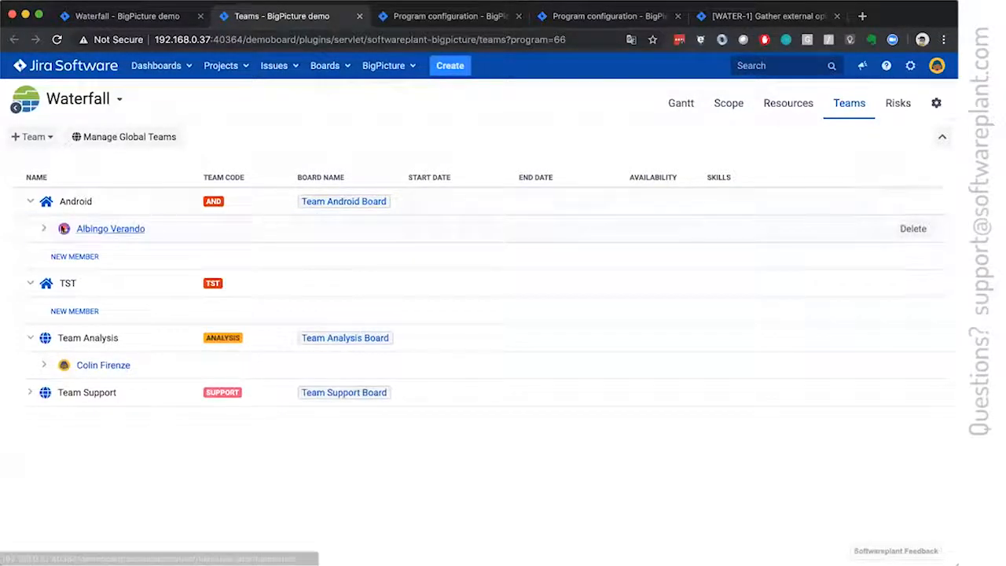
pyautogui.click(43, 227)
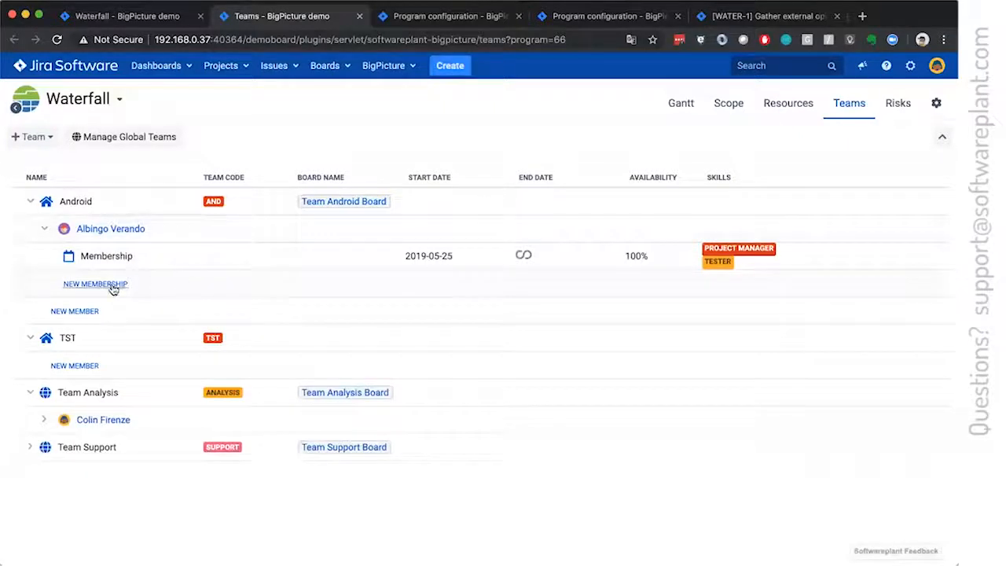
pyautogui.click(95, 284)
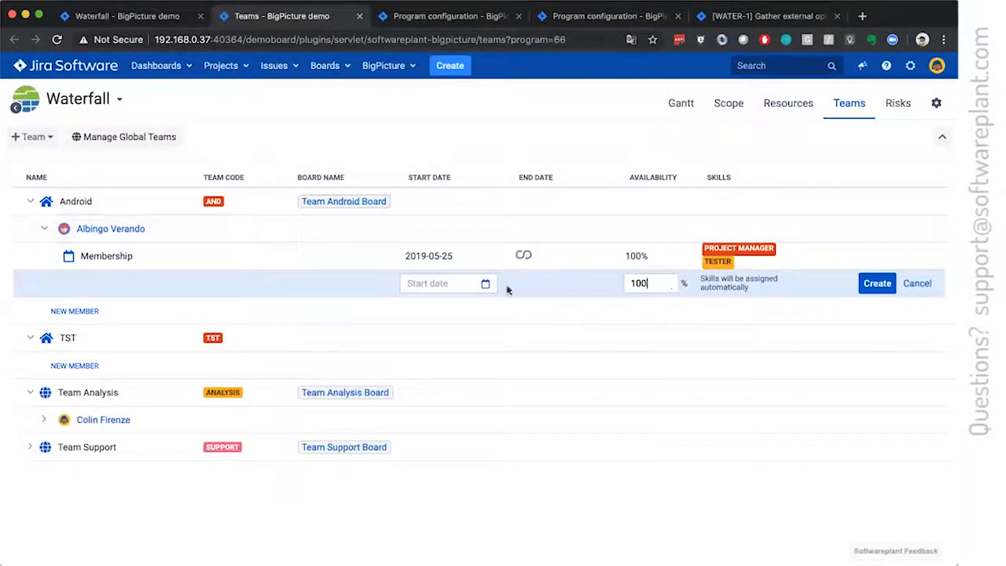
pyautogui.click(448, 282)
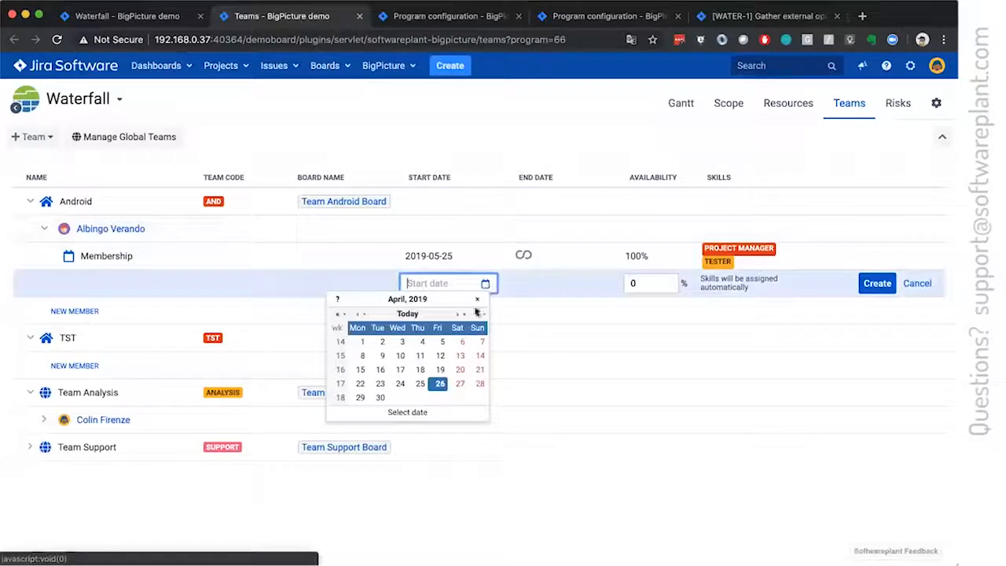
pyautogui.write('2019/07/31')
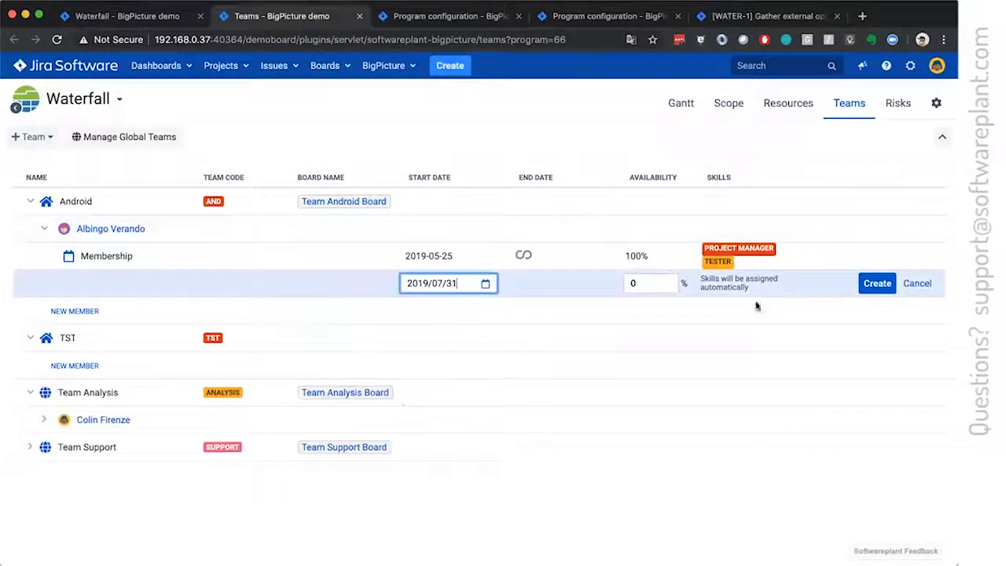
pyautogui.click(877, 283)
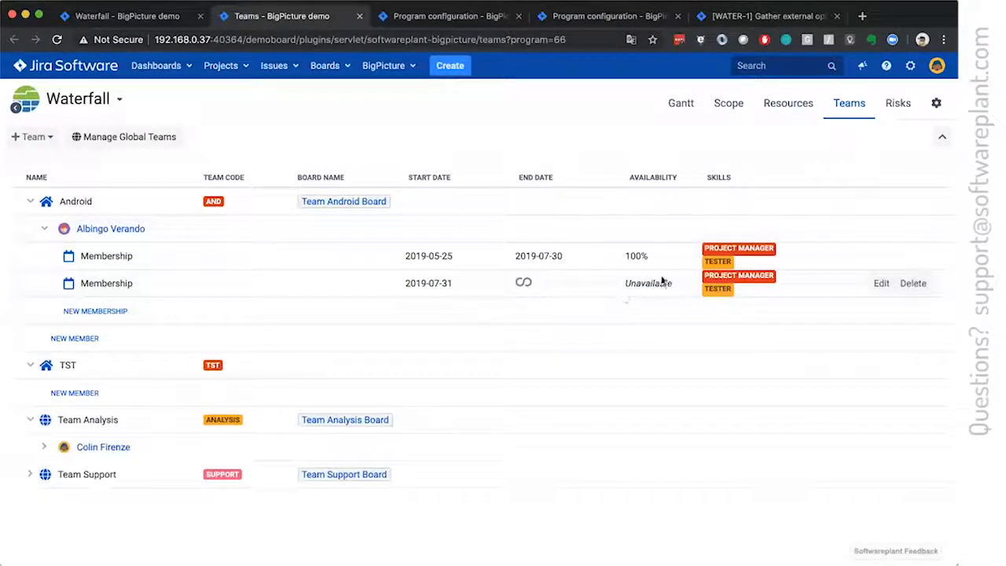
pyautogui.moveTo(503, 106)
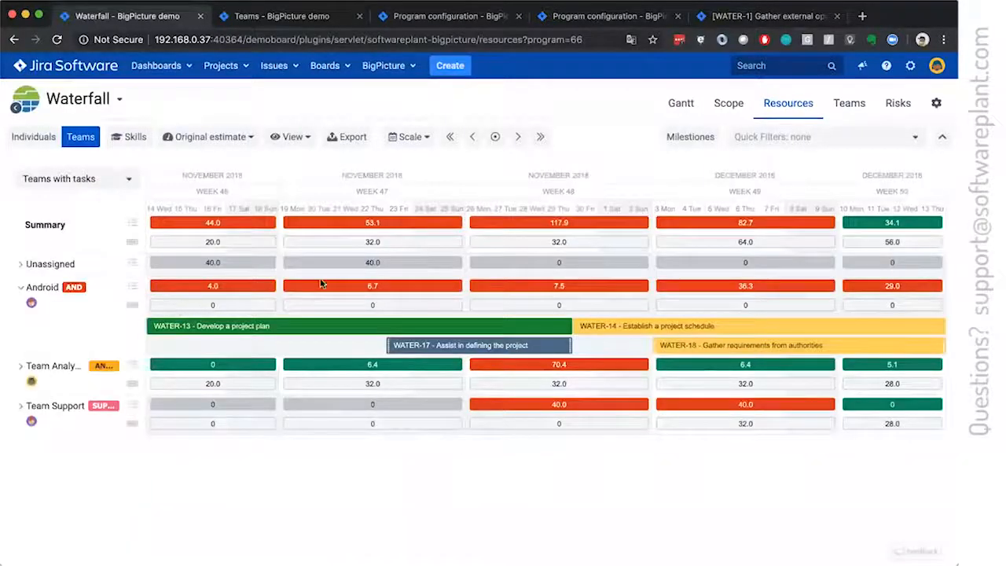
# Return to the program's team list and go to Manage Global Teams.
pyautogui.click(849, 103)
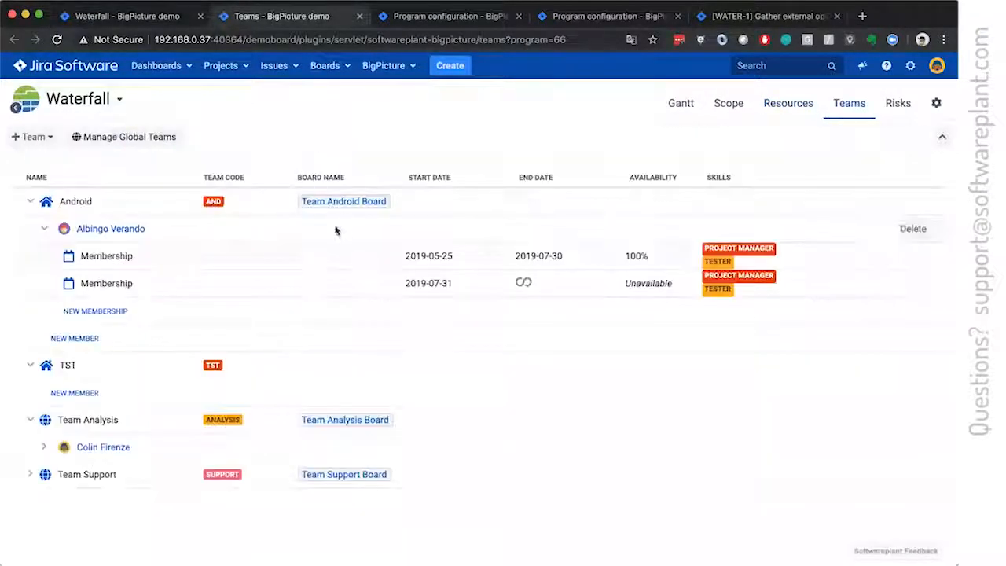
pyautogui.moveTo(486, 330)
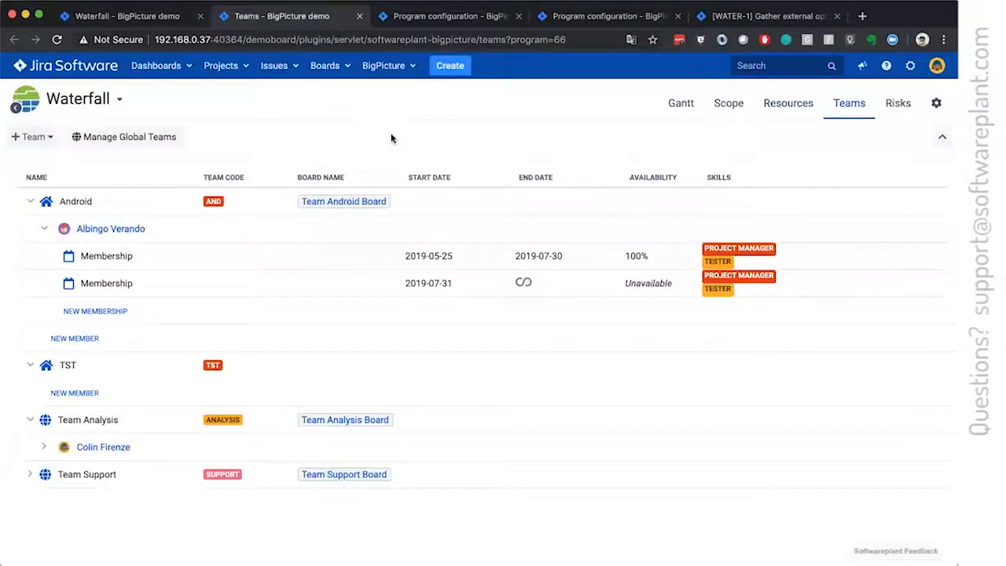
pyautogui.moveTo(143, 160)
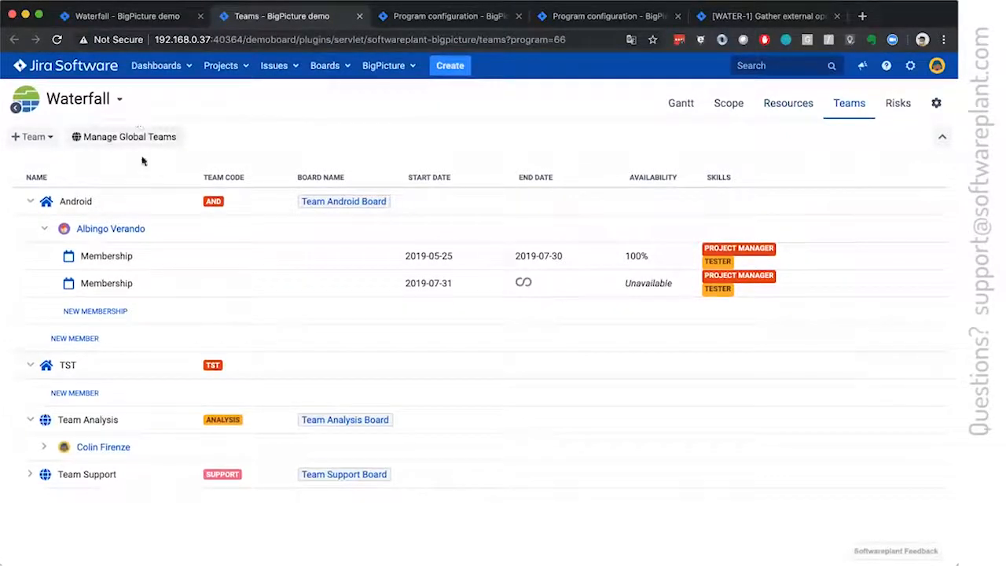
pyautogui.click(130, 135)
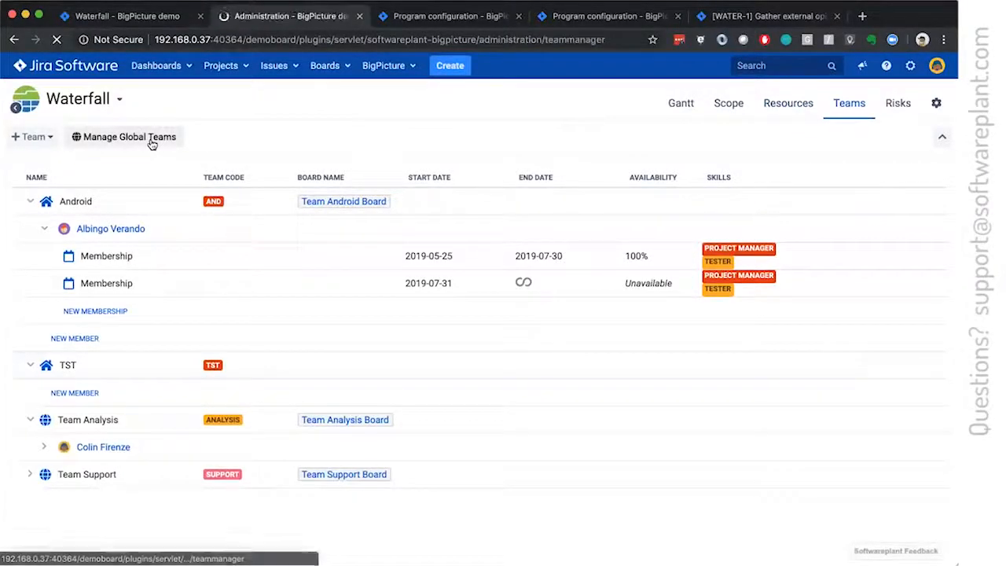
# Review the Global teams list, including Team Analysis, then switch to the WATER-15 tab.
pyautogui.click(129, 136)
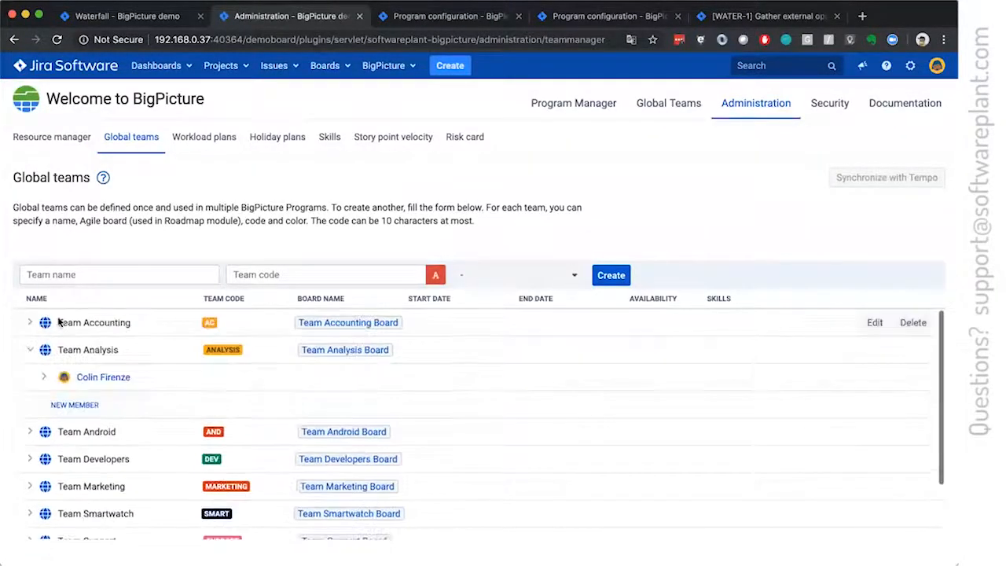
pyautogui.moveTo(165, 308)
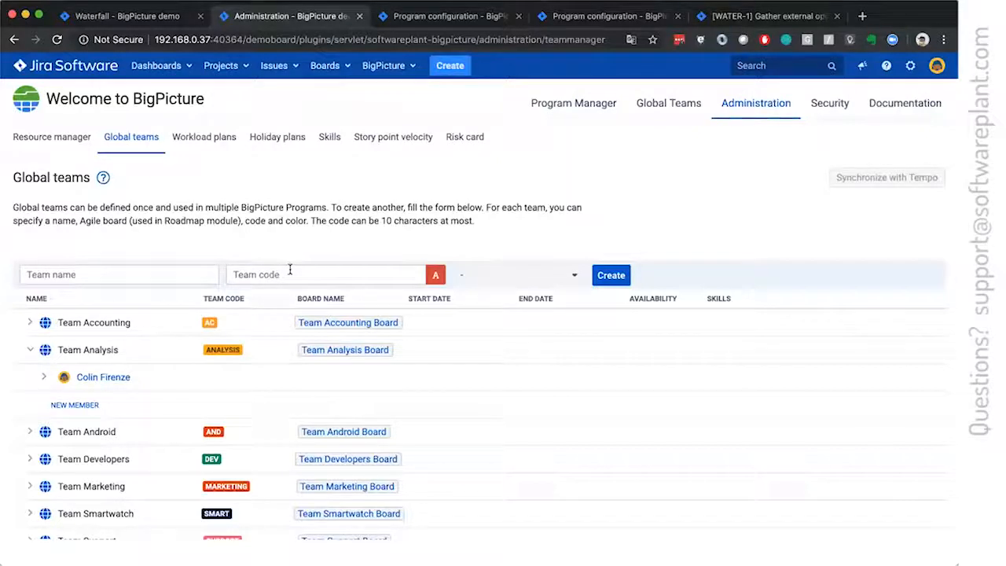
pyautogui.click(122, 16)
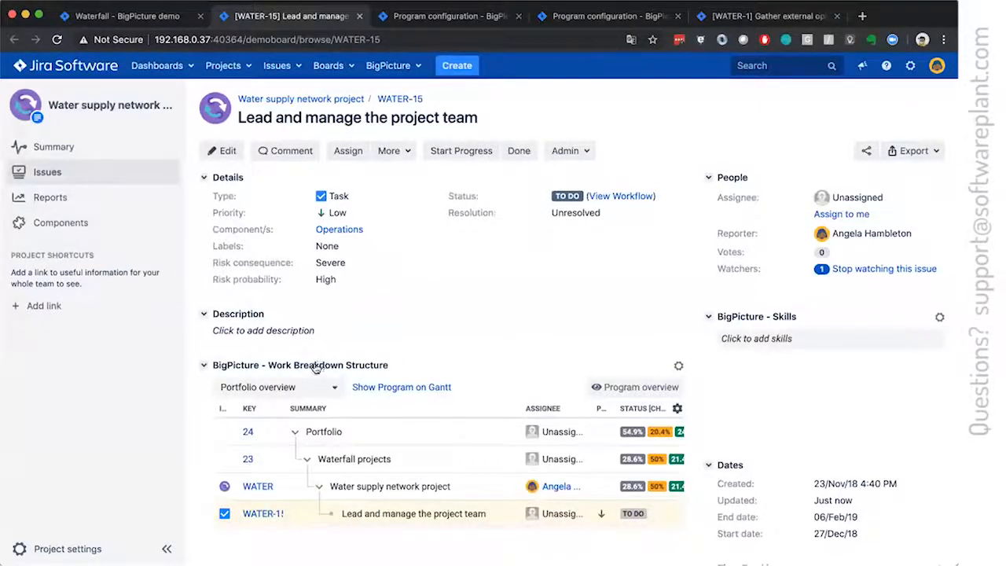
# Collapse the Work Breakdown Structure panel and open WATER-15's issue details.
pyautogui.click(204, 365)
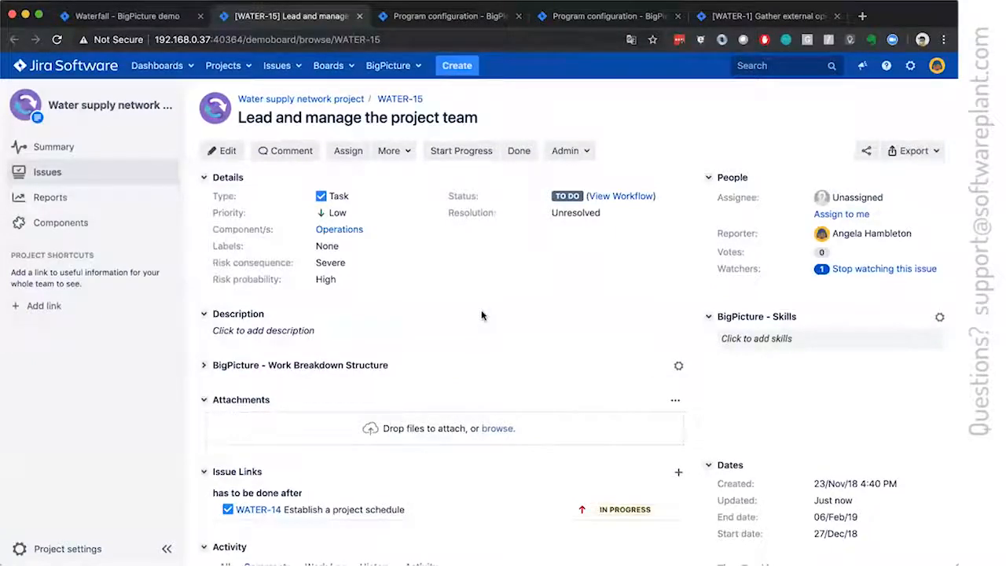
pyautogui.click(125, 16)
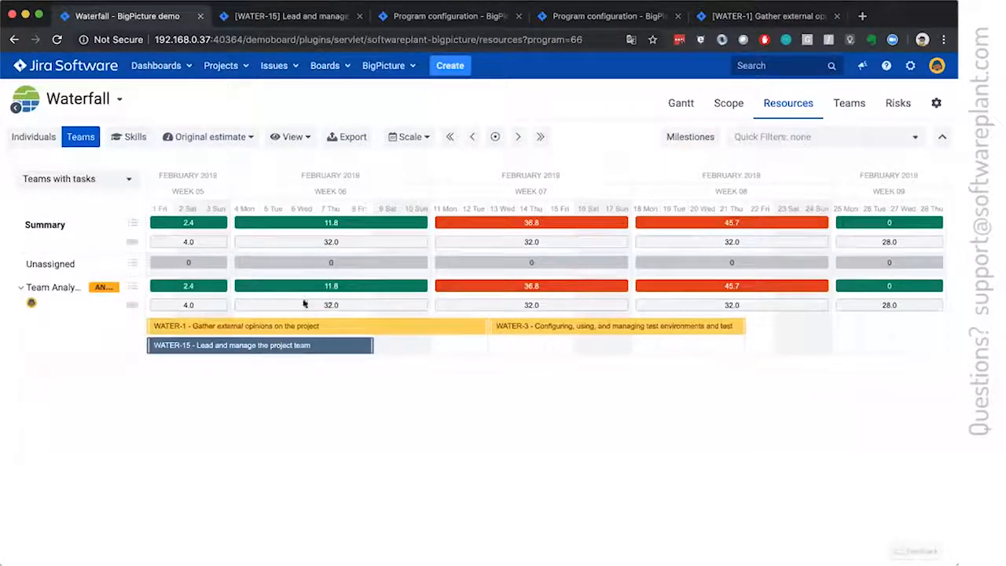
pyautogui.moveTo(356, 304)
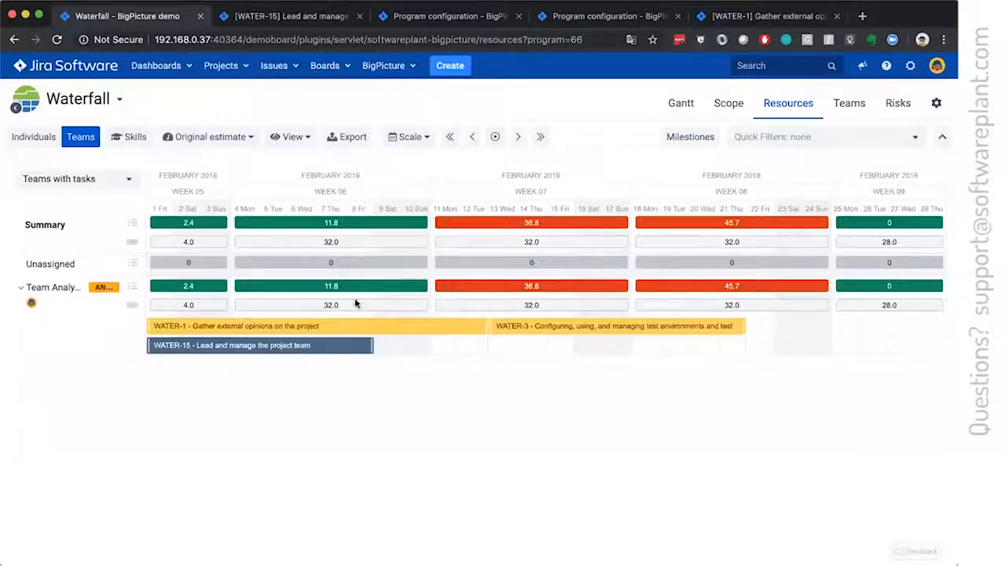
pyautogui.click(259, 345)
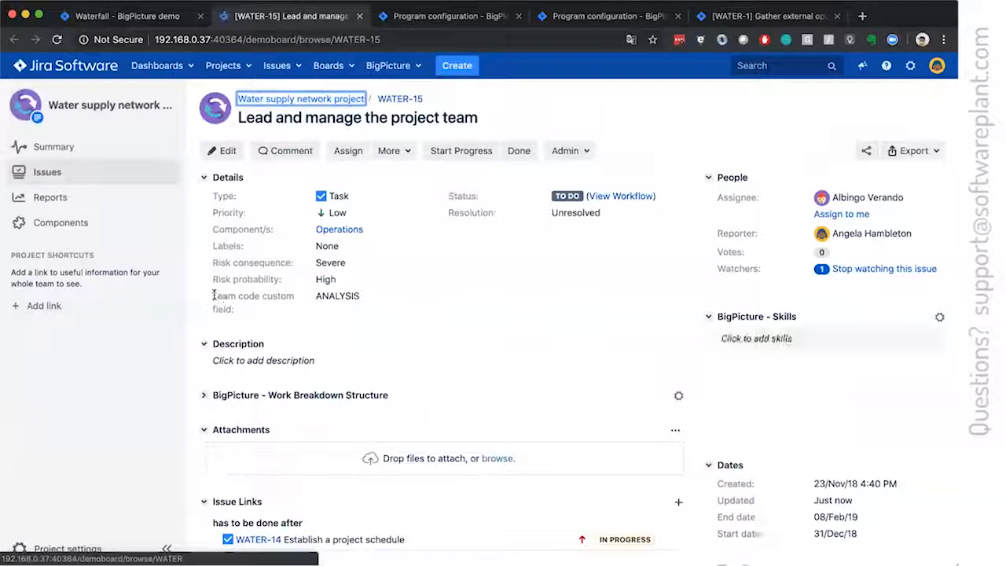
# Inspect WATER-15's ANALYSIS team code field, then begin editing its Labels.
pyautogui.click(338, 296)
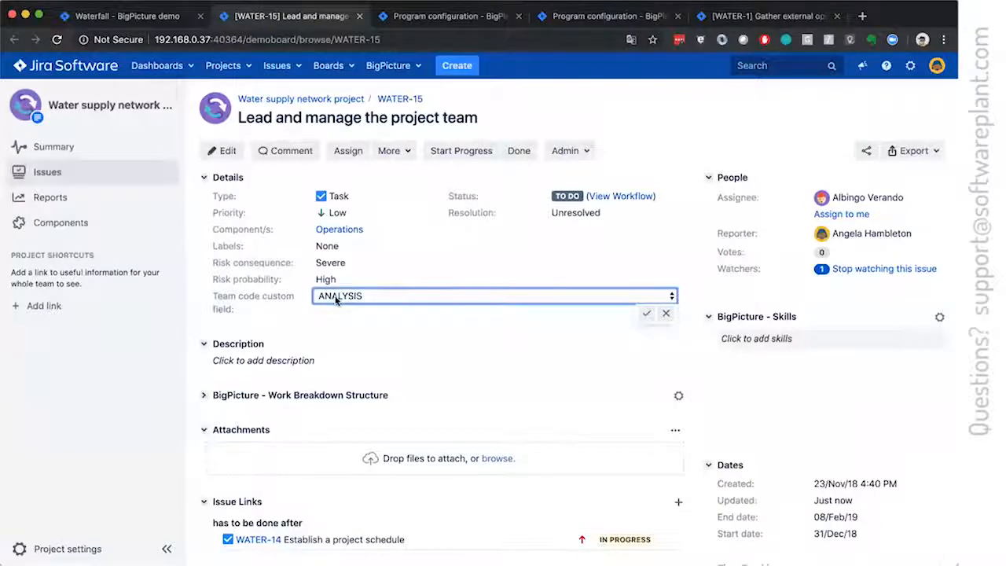
pyautogui.click(126, 16)
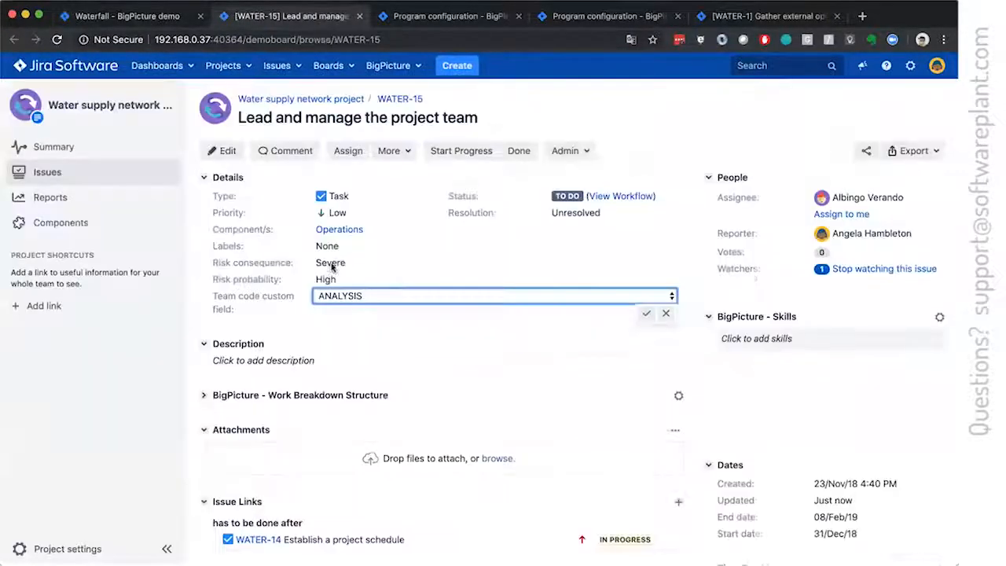
pyautogui.moveTo(495, 337)
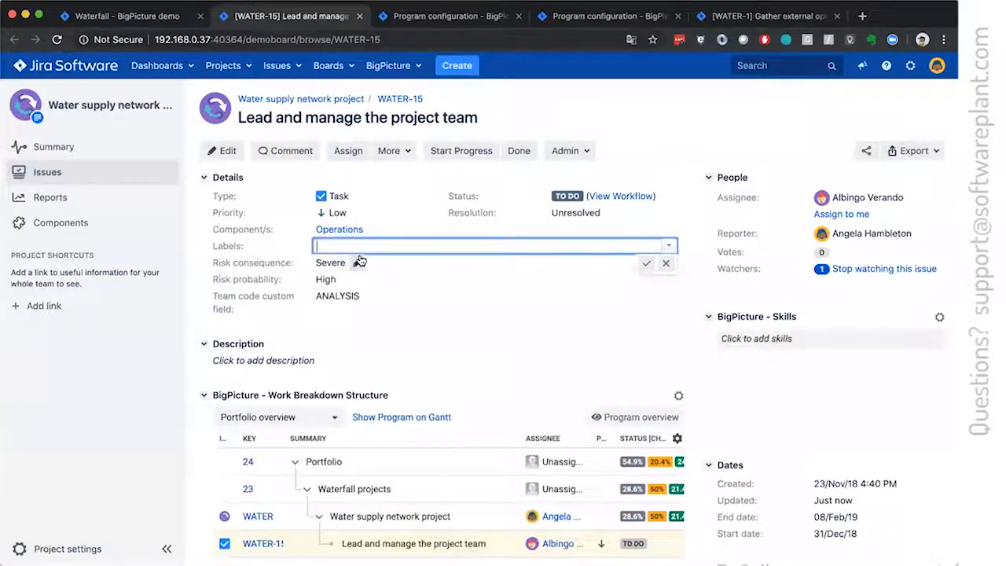
# Label WATER-15 team#ANALYSIS and keep ANALYSIS as its team code.
pyautogui.write('team')
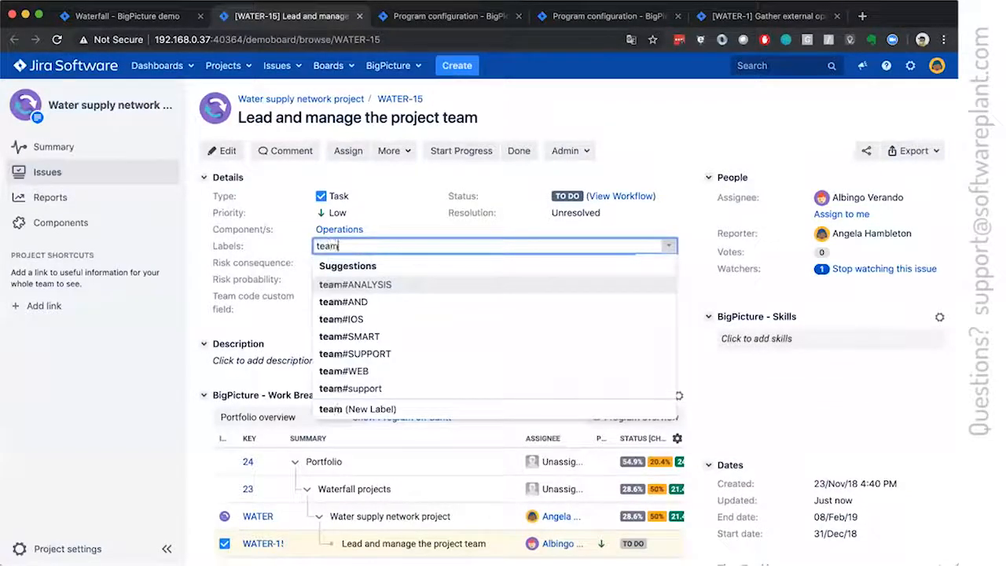
pyautogui.click(354, 284)
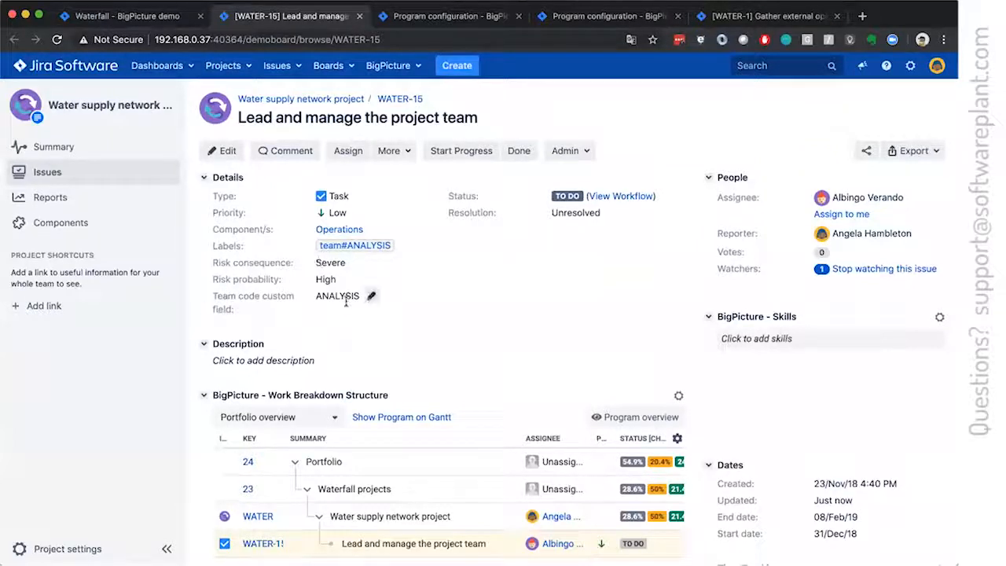
pyautogui.click(371, 295)
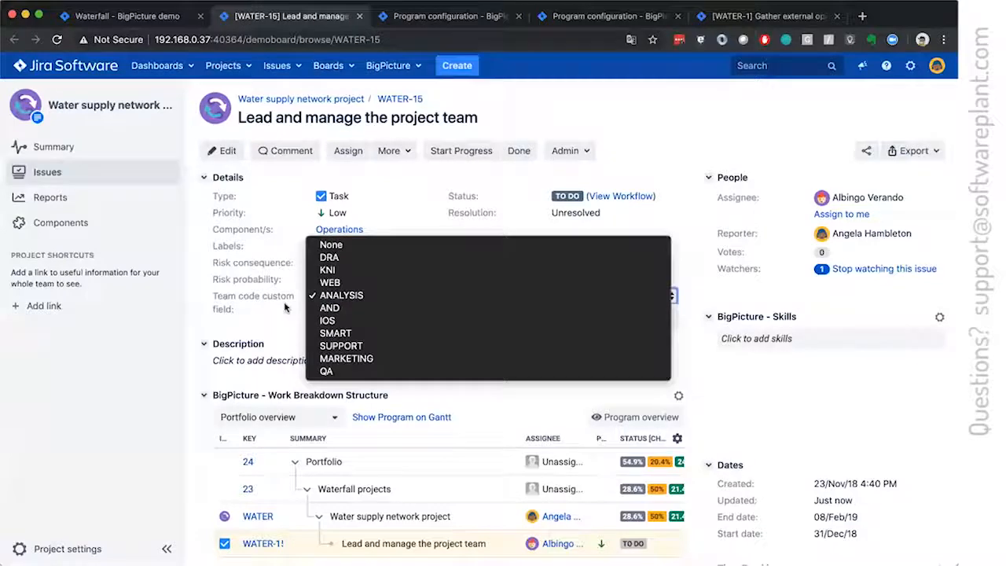
pyautogui.click(339, 295)
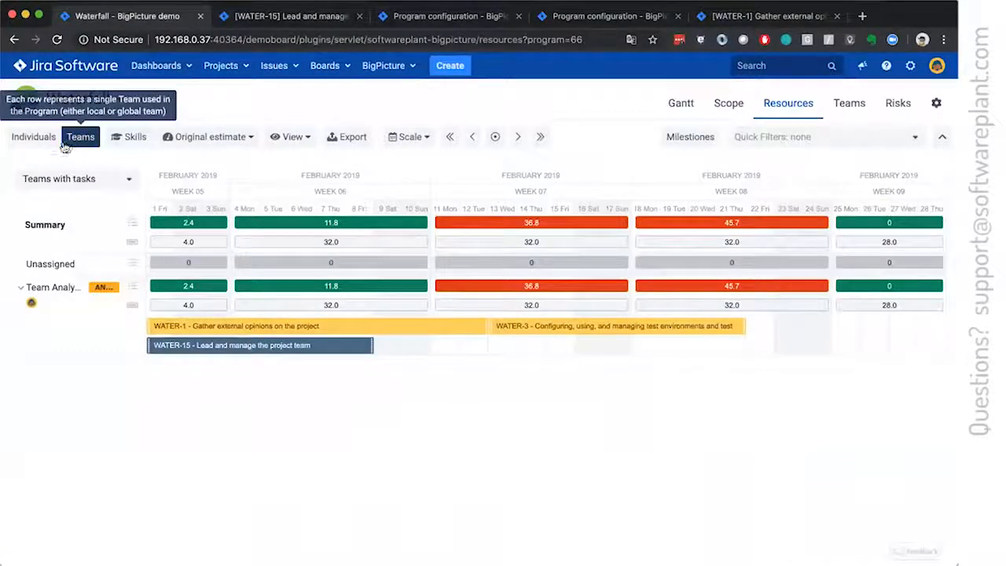
# Show resources per individual and attempt an export, which requires BigTemplate.
pyautogui.click(33, 136)
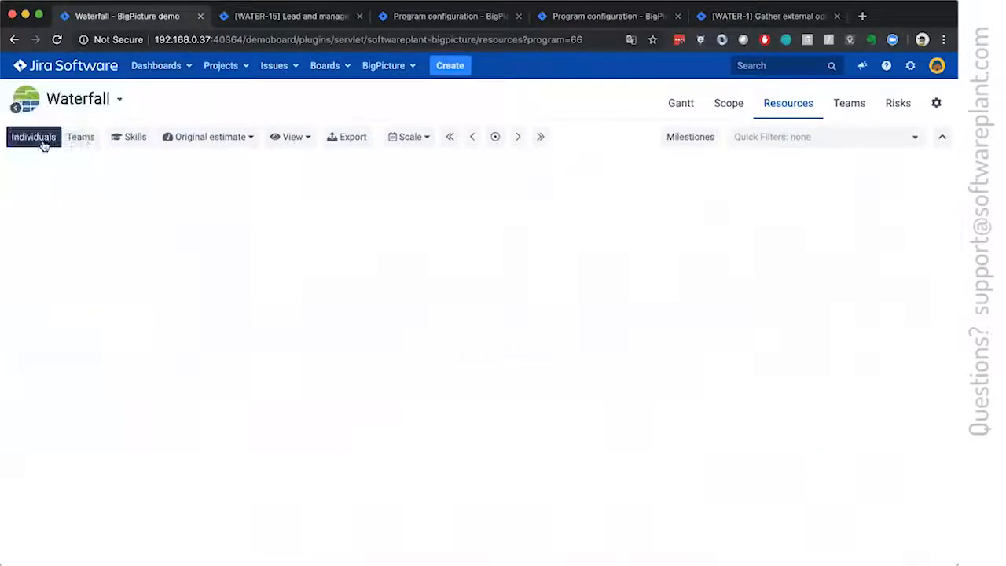
pyautogui.click(80, 136)
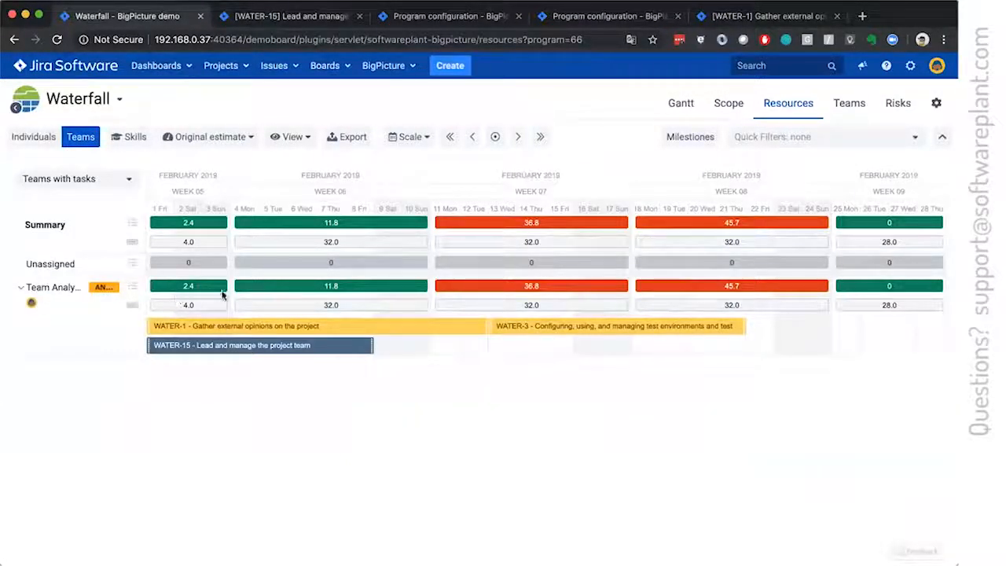
pyautogui.moveTo(285, 267)
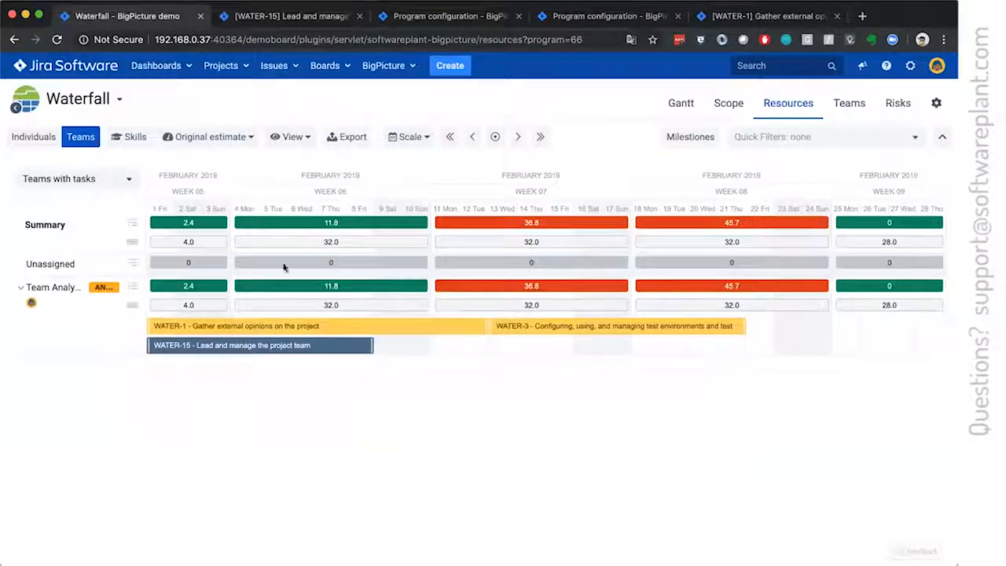
pyautogui.moveTo(33, 136)
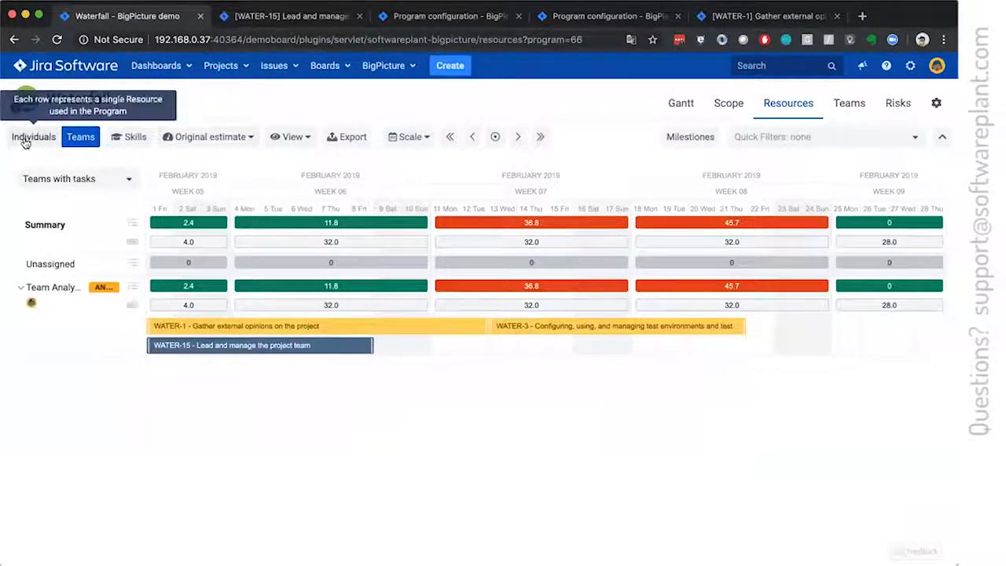
pyautogui.click(33, 136)
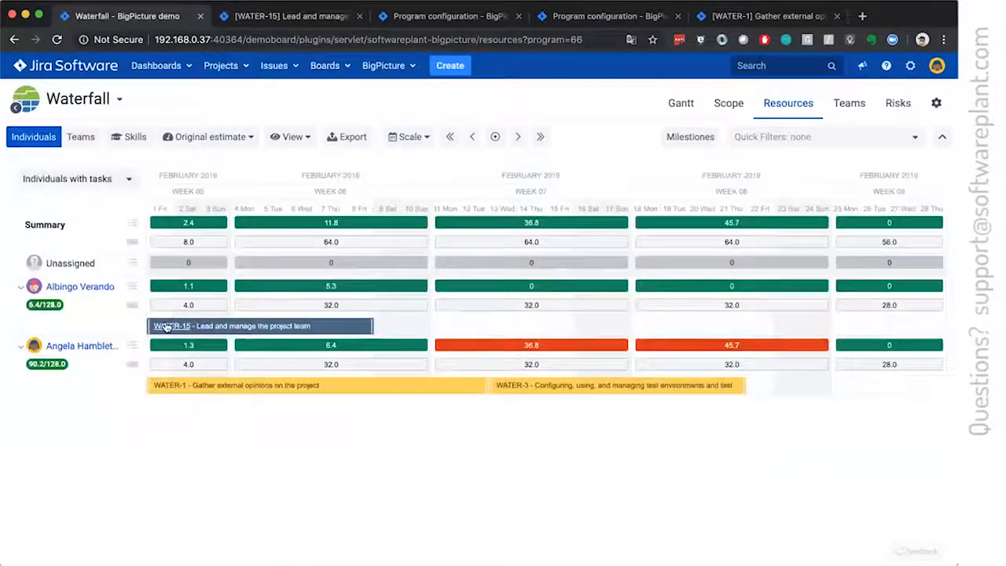
pyautogui.moveTo(170, 325)
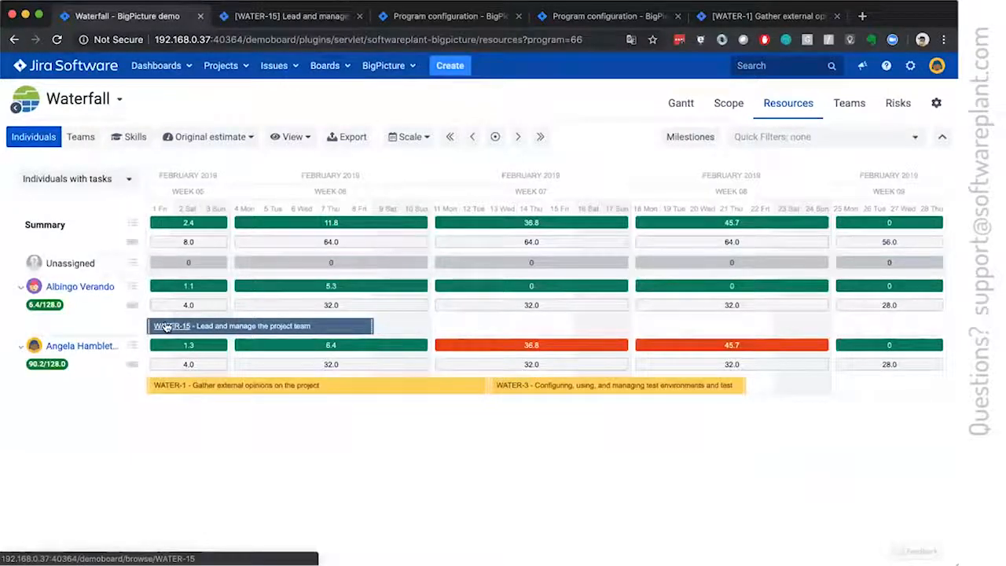
pyautogui.click(346, 136)
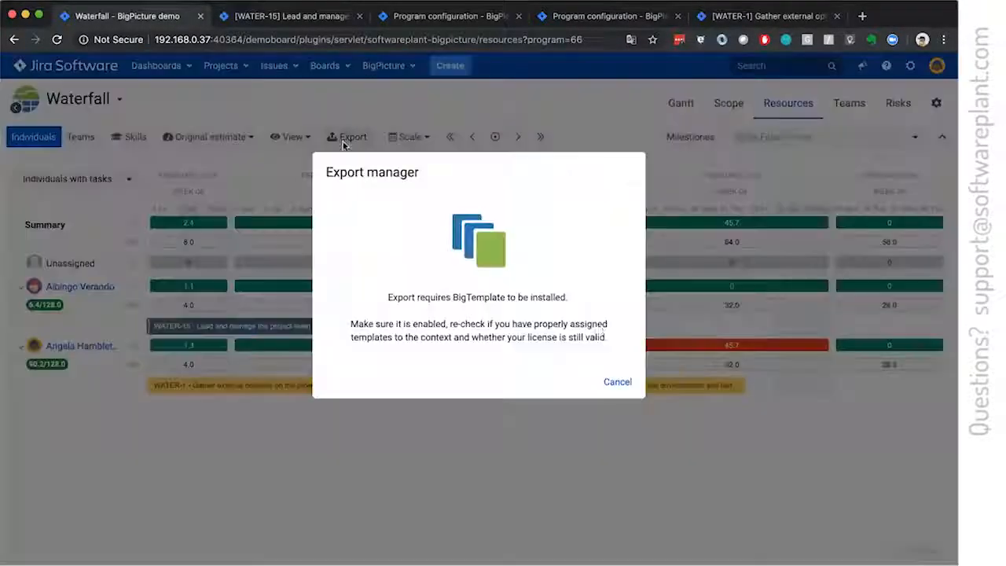
# Cancel the BigTemplate export notice.
pyautogui.click(290, 135)
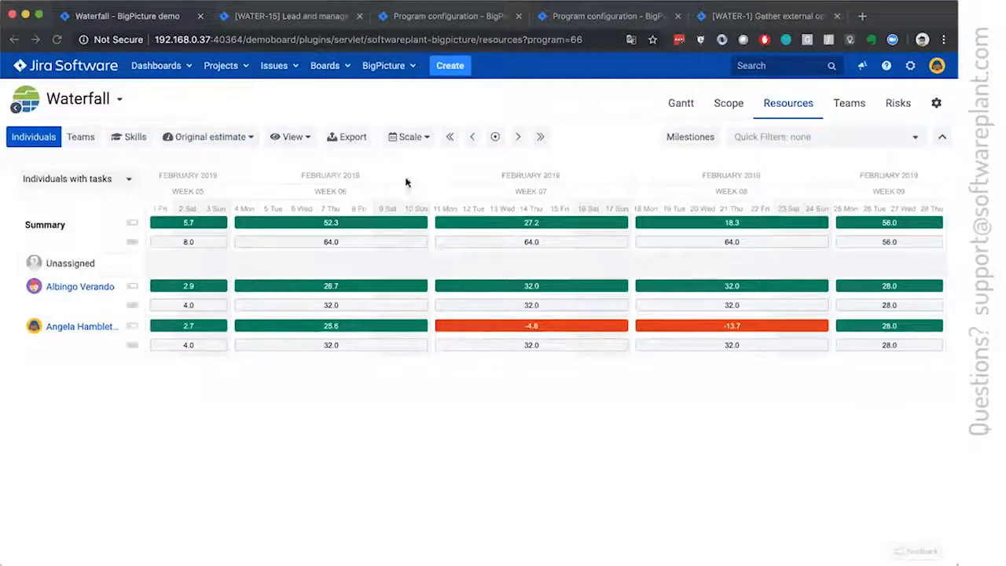
pyautogui.moveTo(475, 339)
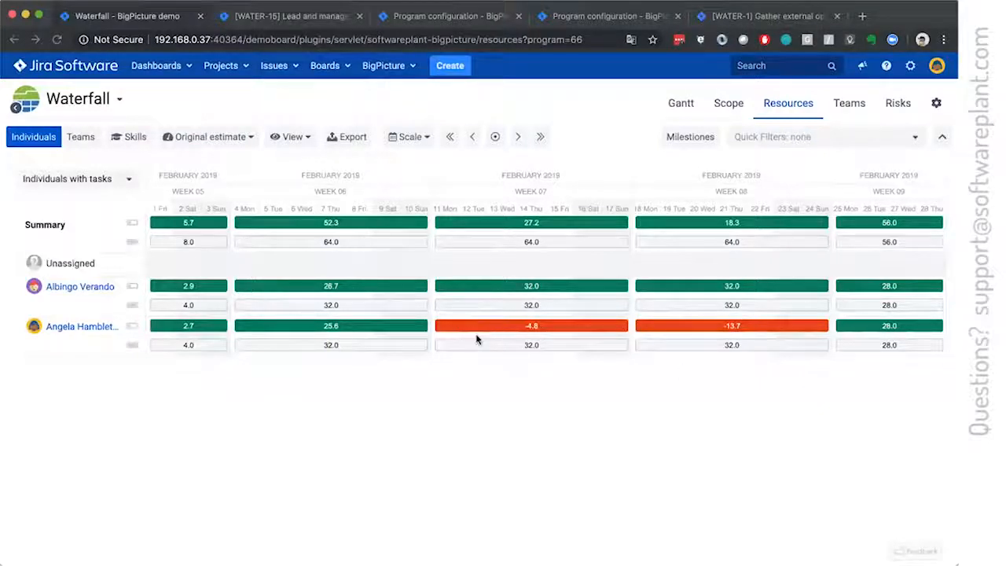
# Open the View options to confirm Remaining capacity and Capacity rows are enabled.
pyautogui.click(290, 136)
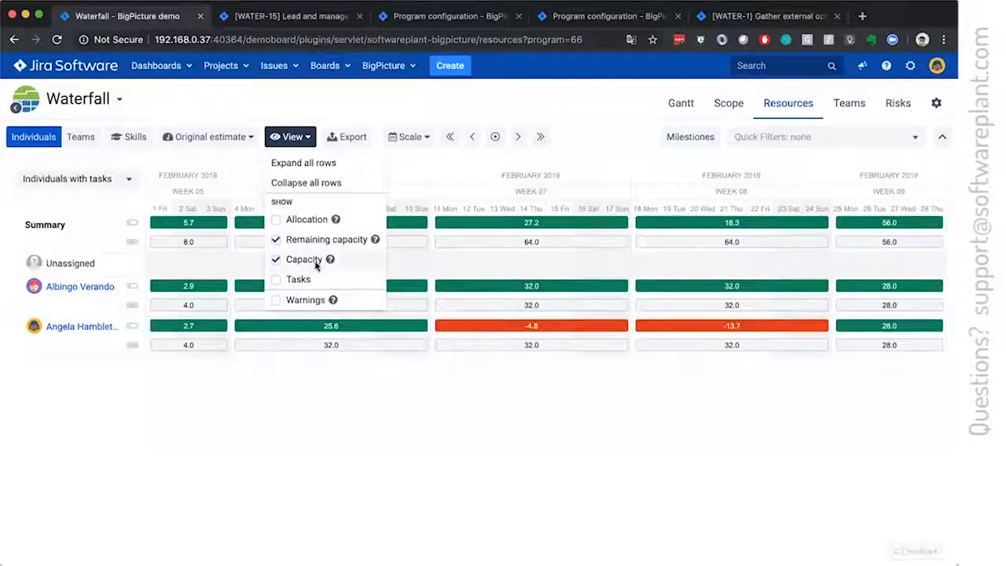